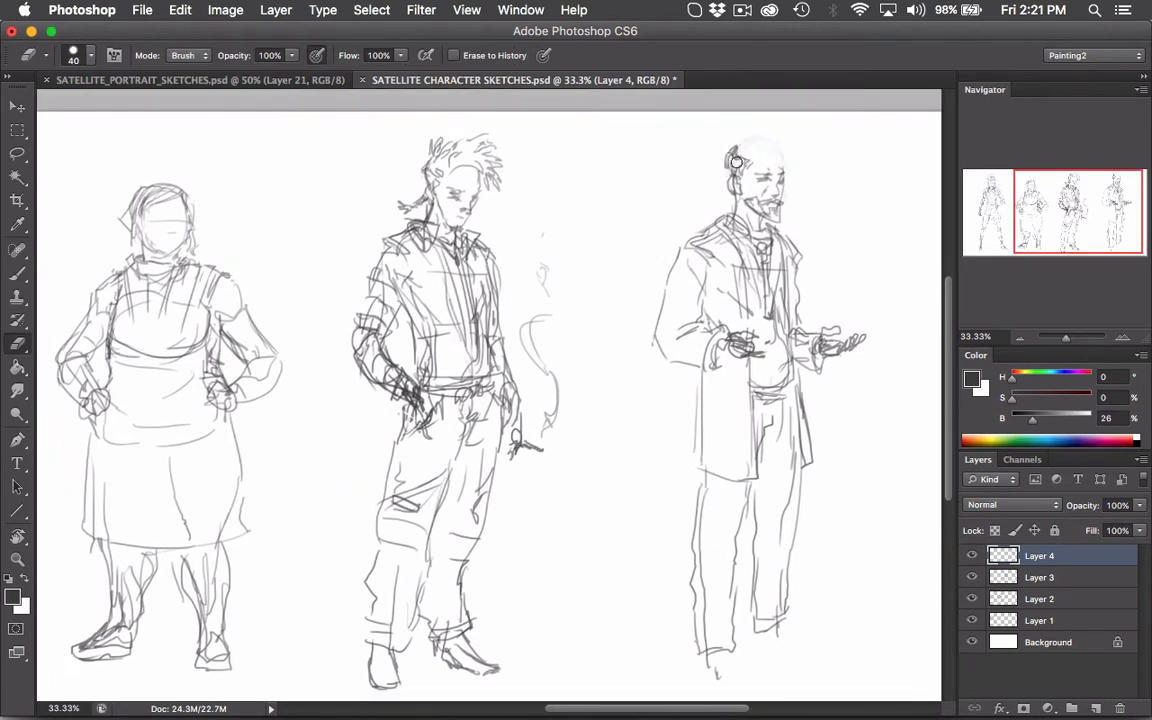
- Select the top bar of the Photoshop window after inking the fourth figure's face on layer 01
{"action": "left_click", "coordinate": [742, 10]}
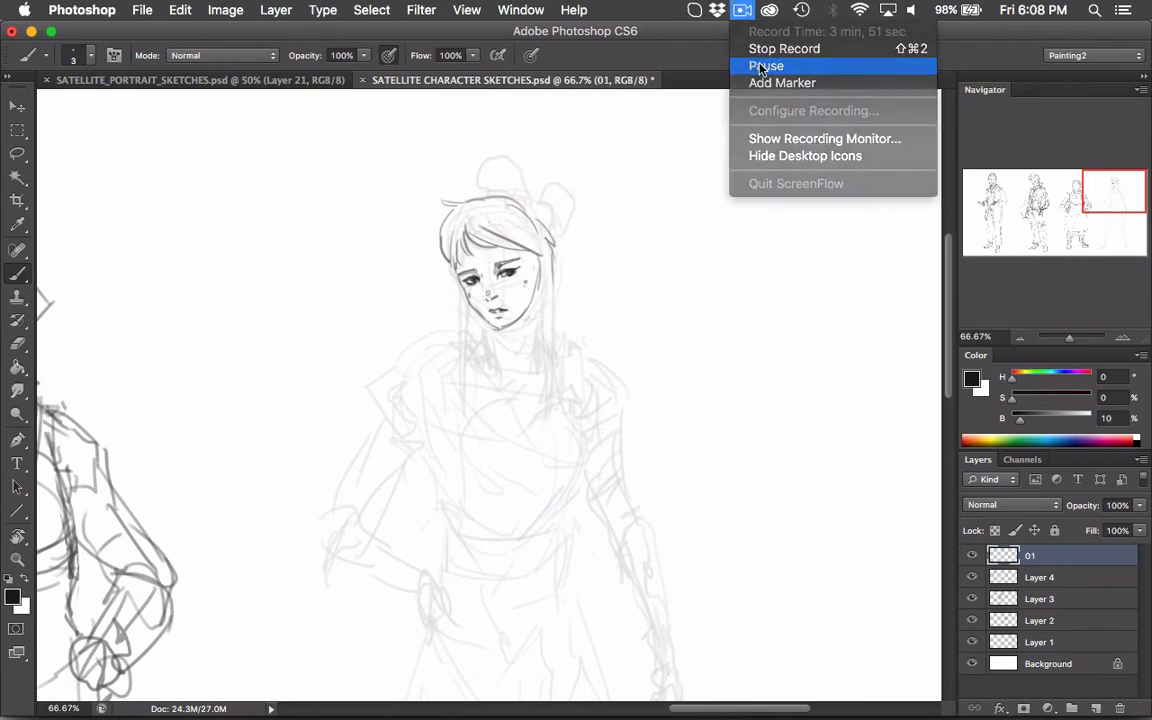